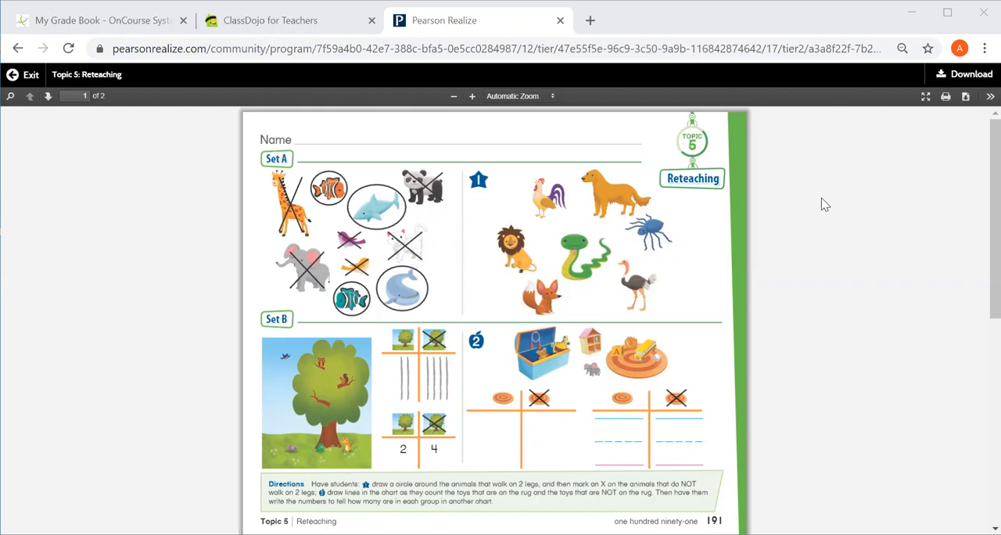
pyautogui.moveTo(468, 235)
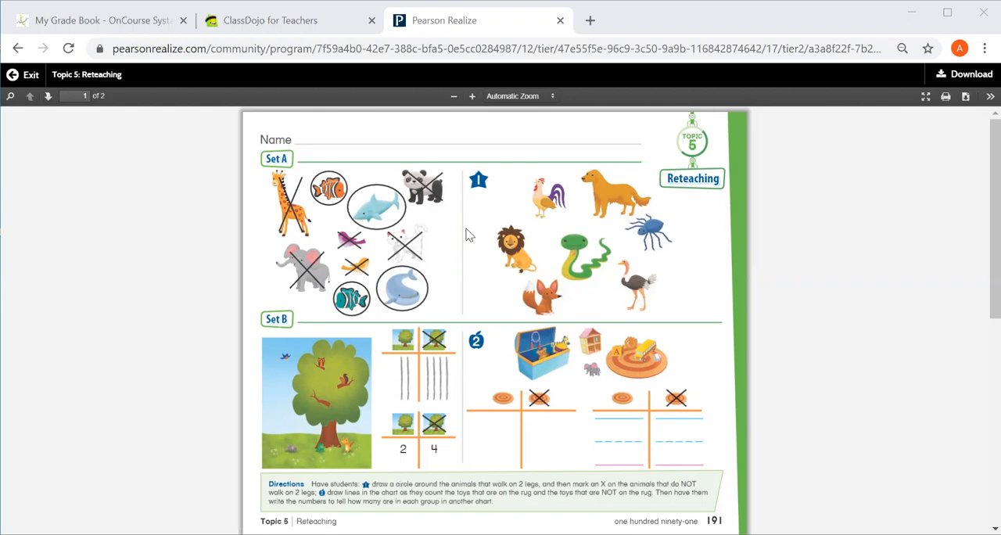
pyautogui.moveTo(810, 238)
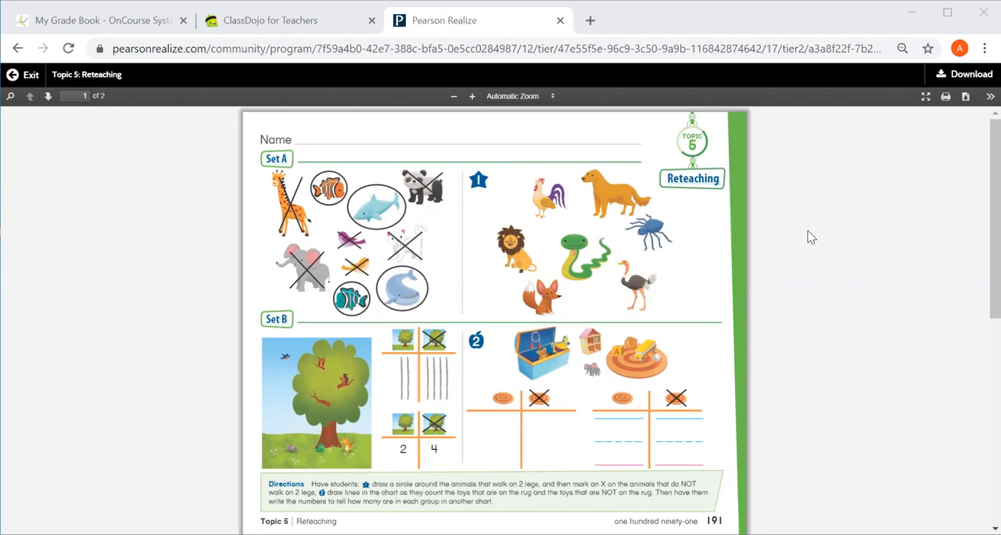
pyautogui.moveTo(546, 154)
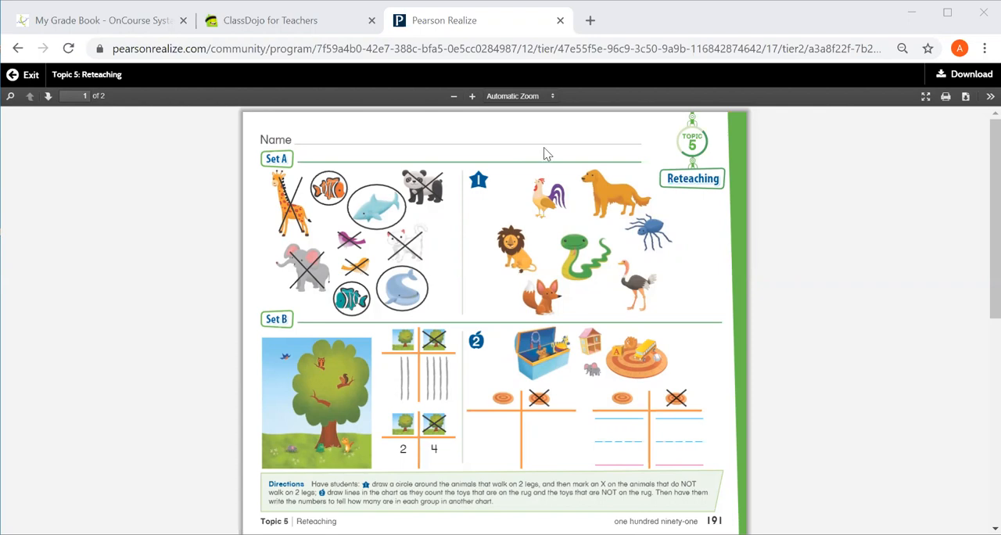
pyautogui.moveTo(540, 185)
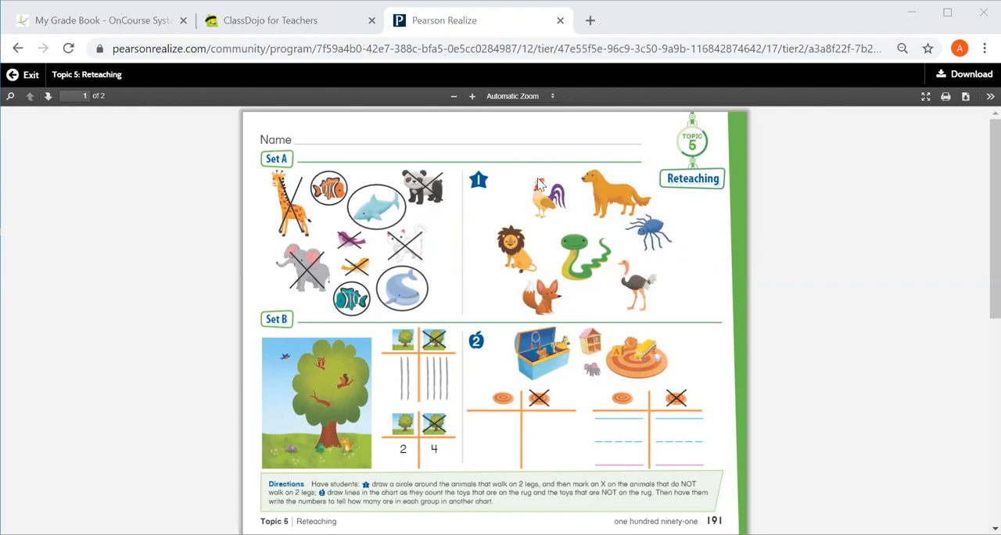
pyautogui.moveTo(538, 187)
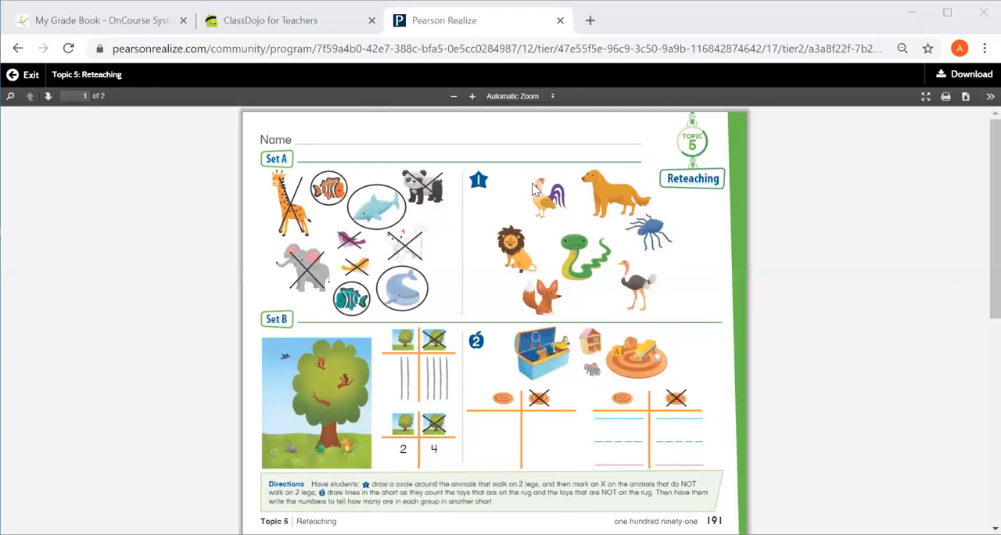
pyautogui.moveTo(798, 244)
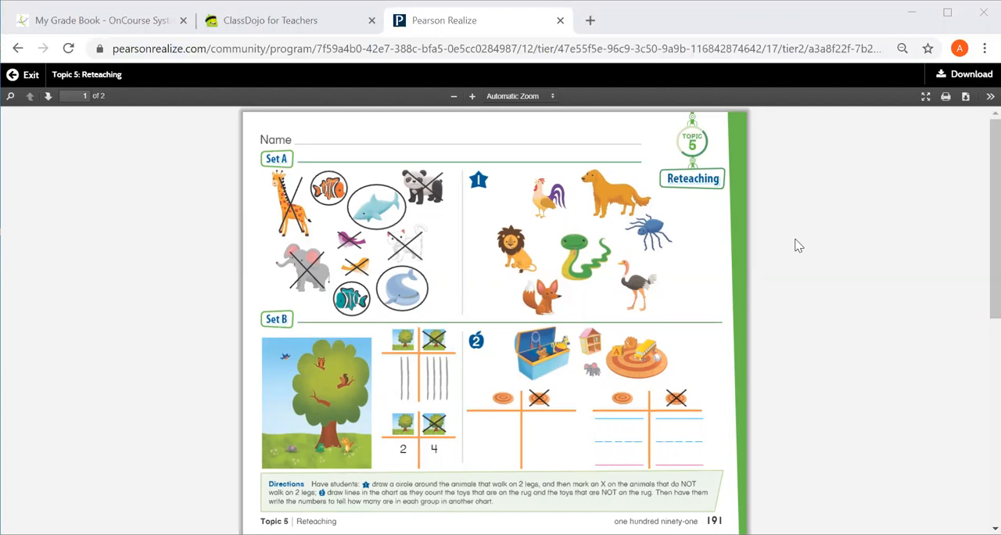
pyautogui.moveTo(612, 191)
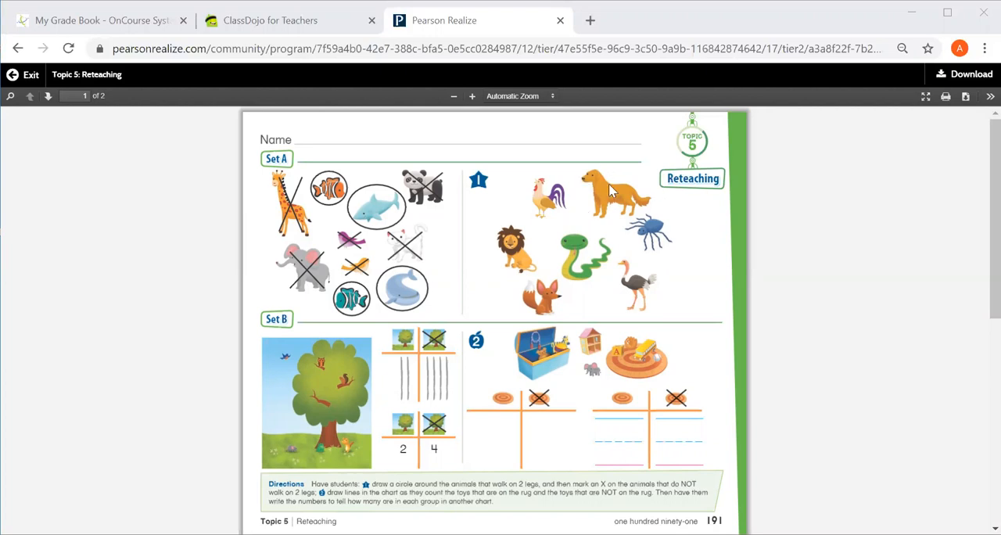
pyautogui.moveTo(604, 188)
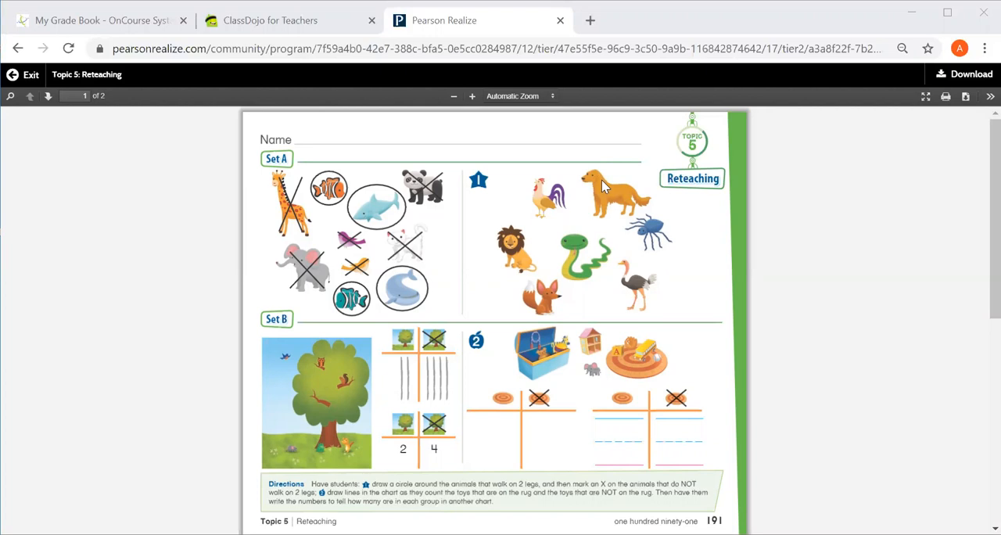
pyautogui.moveTo(686, 224)
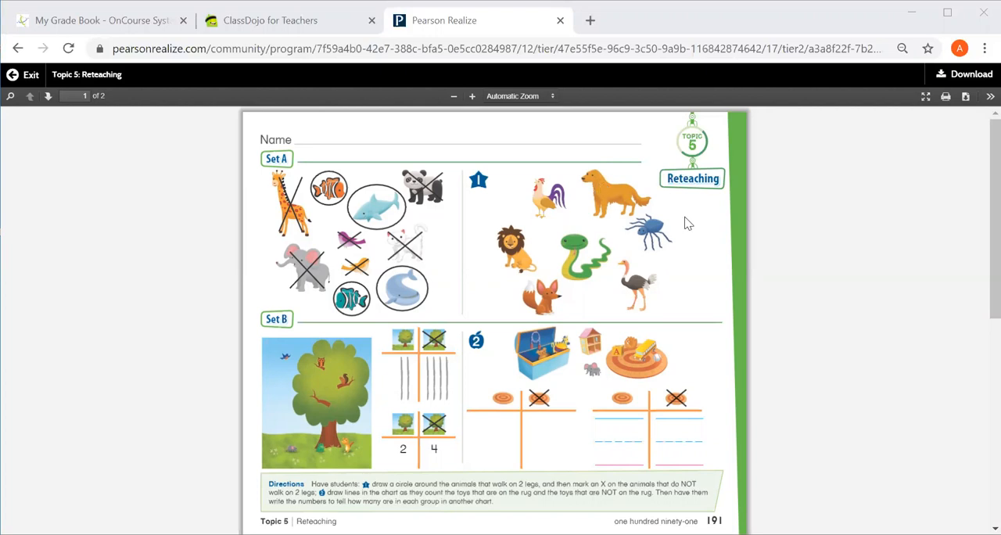
pyautogui.moveTo(614, 311)
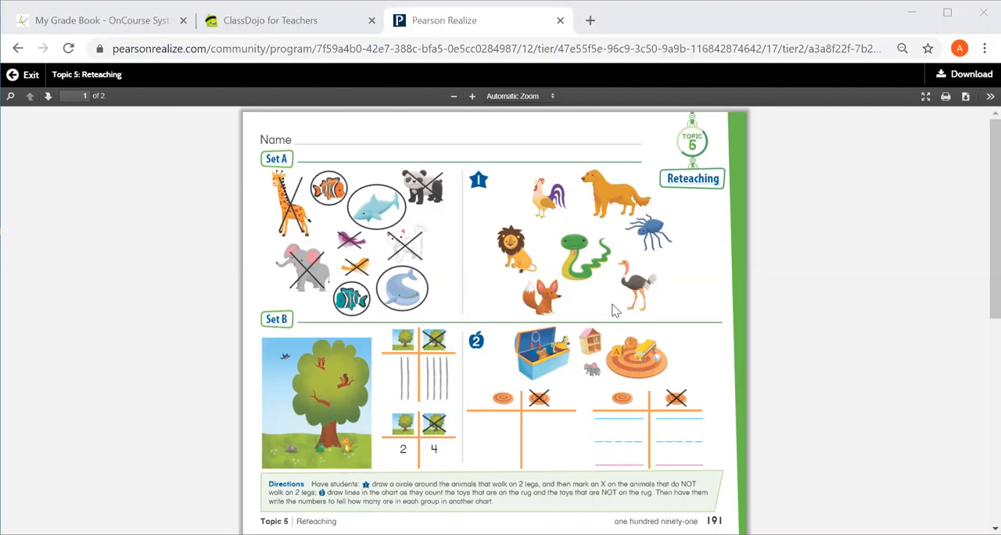
pyautogui.moveTo(575, 404)
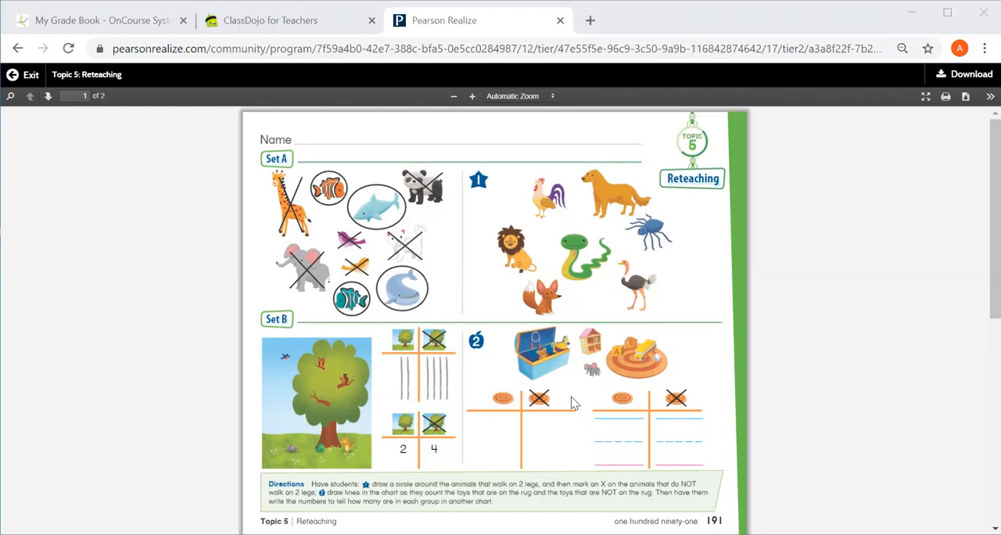
pyautogui.moveTo(507, 401)
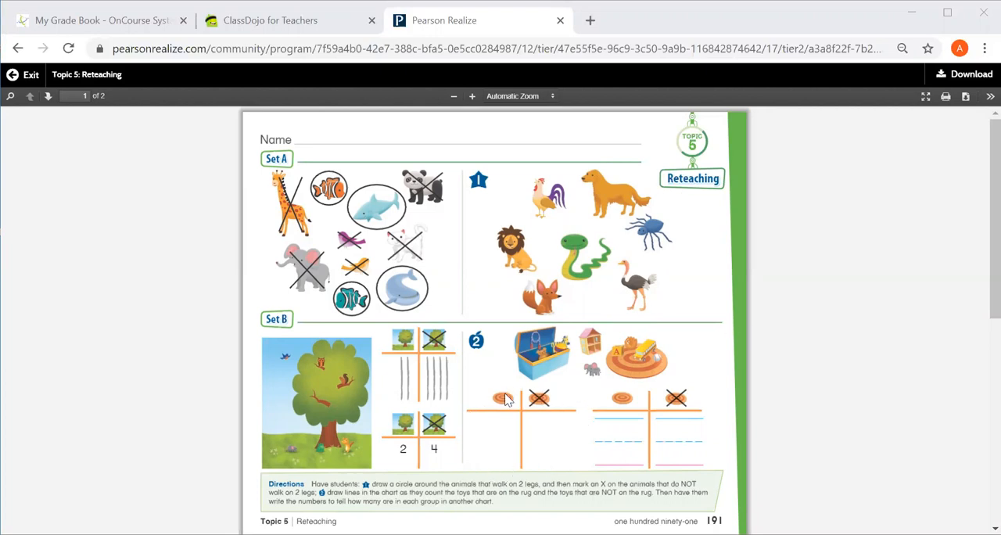
pyautogui.moveTo(500, 410)
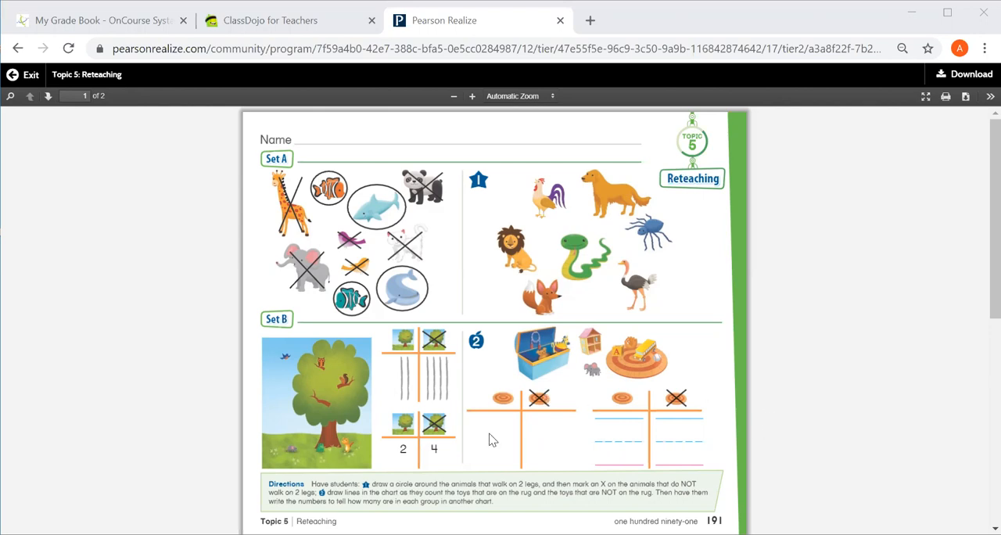
pyautogui.moveTo(640, 360)
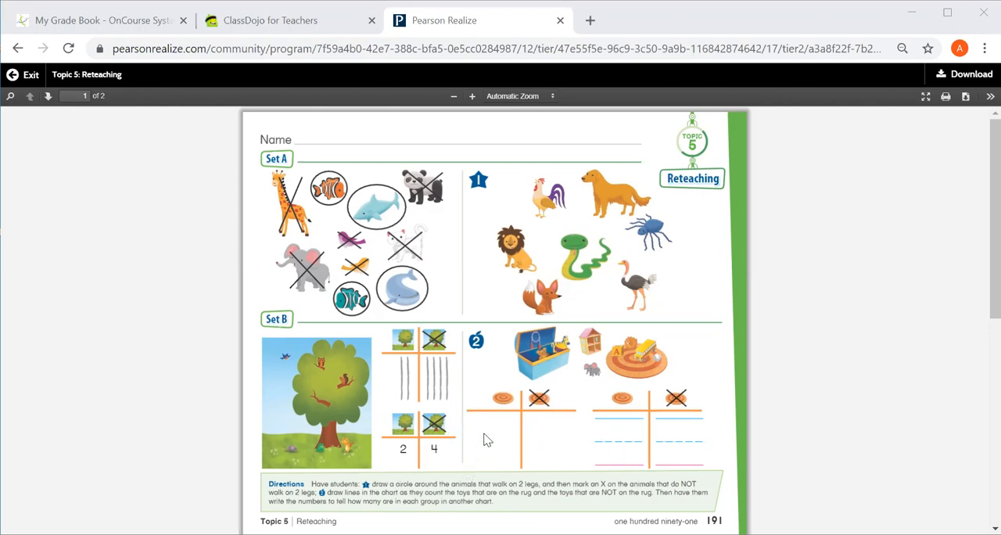
pyautogui.moveTo(507, 435)
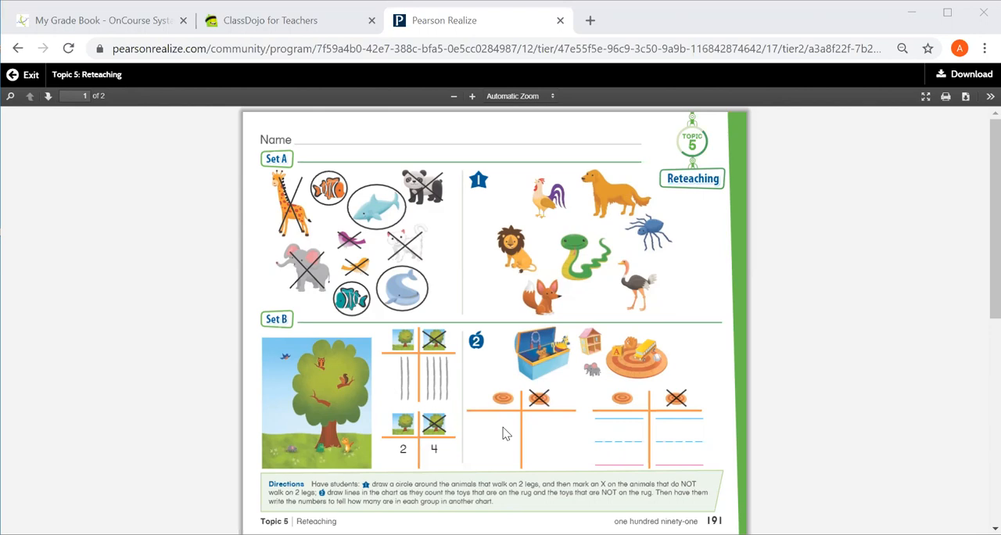
pyautogui.moveTo(618, 435)
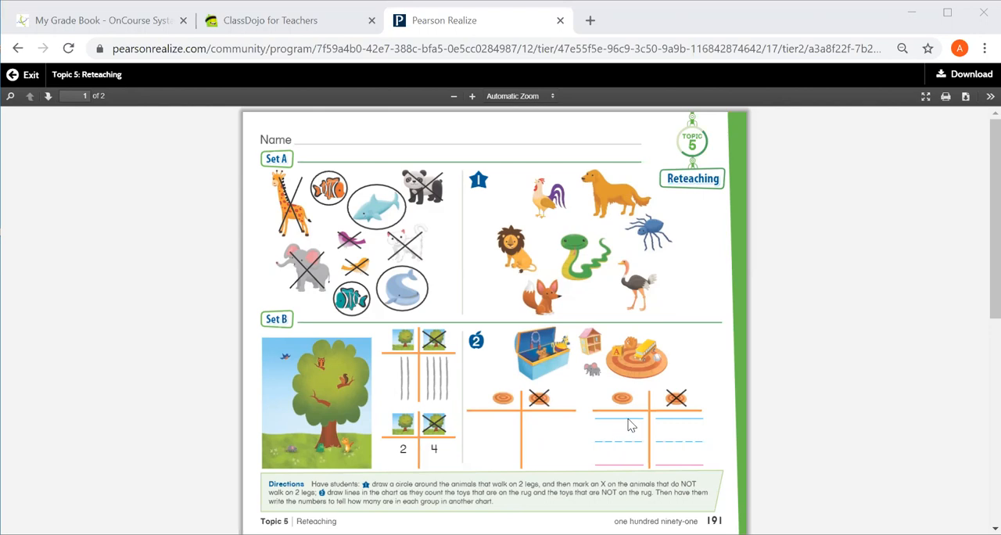
pyautogui.moveTo(685, 410)
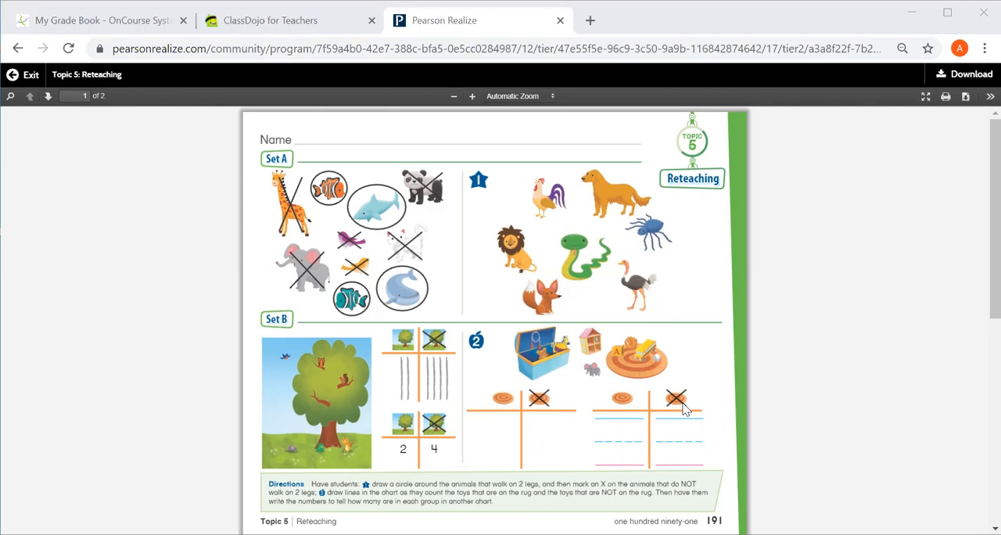
pyautogui.moveTo(732, 421)
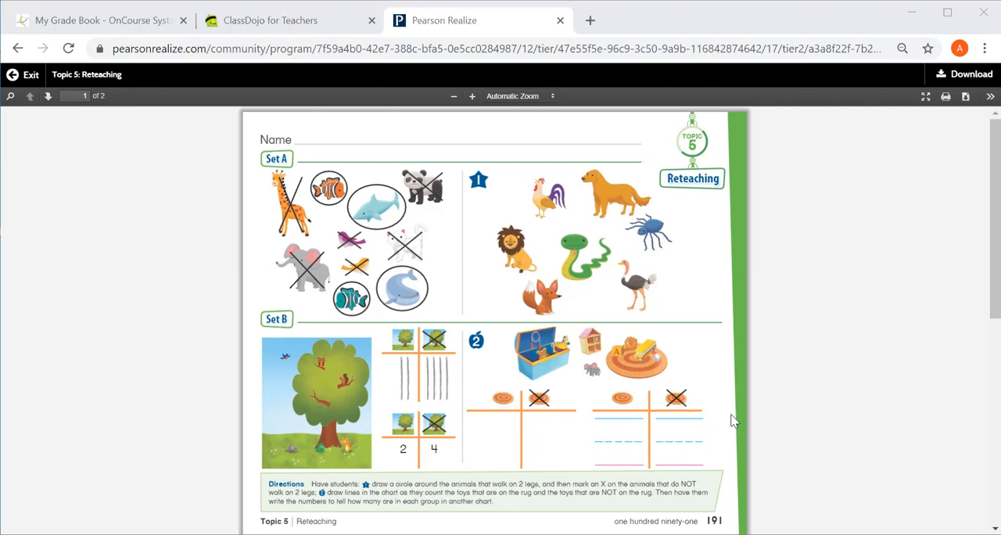
pyautogui.scroll(-3)
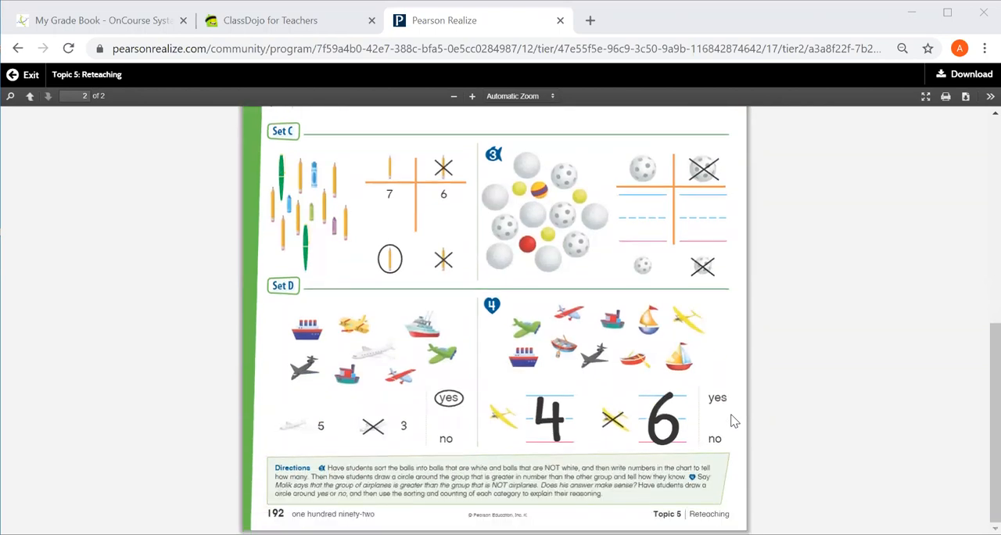
pyautogui.moveTo(852, 372)
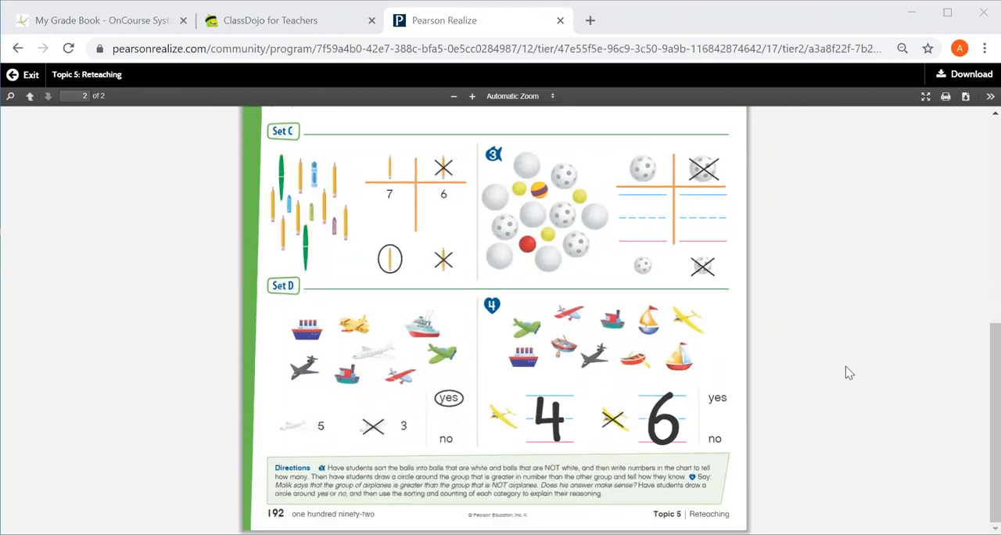
pyautogui.moveTo(618, 238)
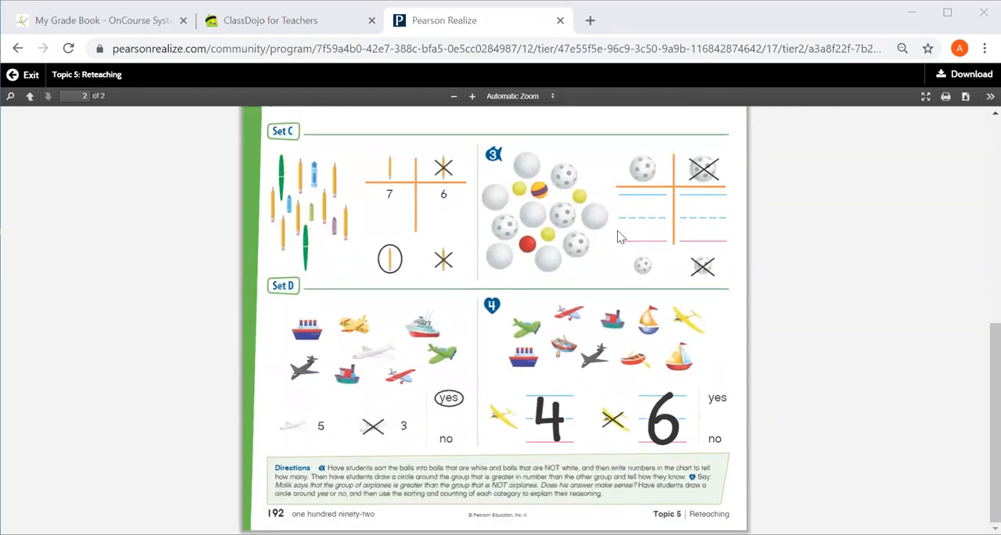
pyautogui.moveTo(576, 247)
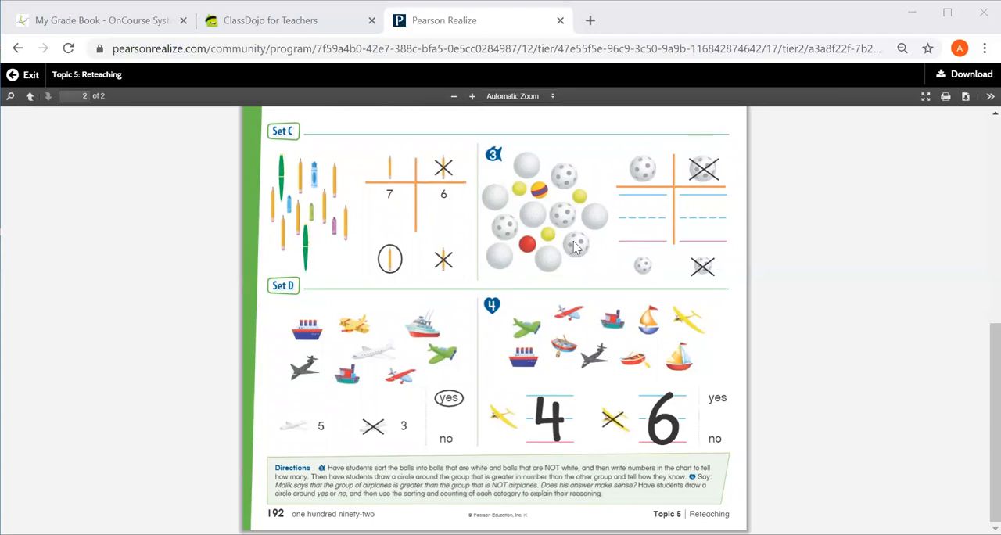
pyautogui.moveTo(644, 183)
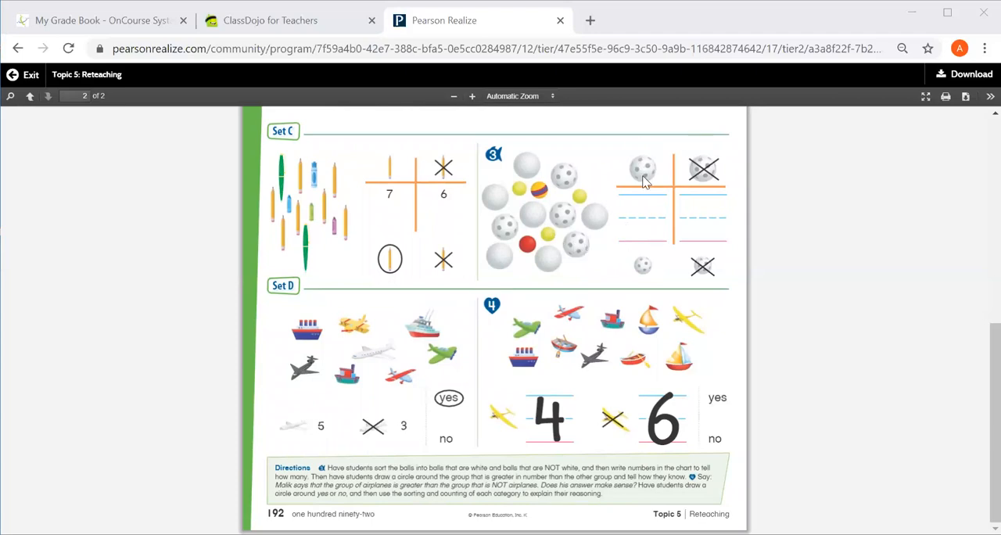
pyautogui.moveTo(701, 157)
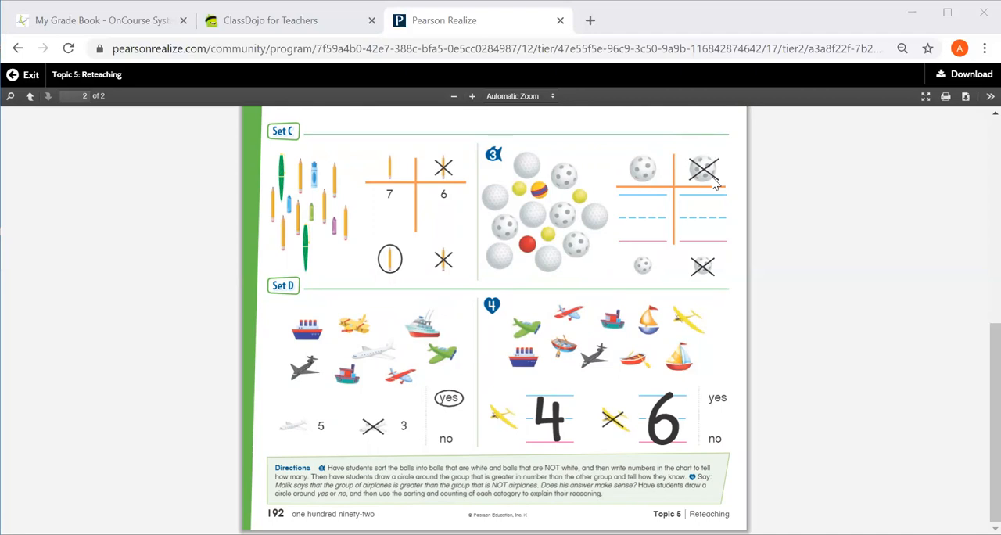
pyautogui.moveTo(607, 196)
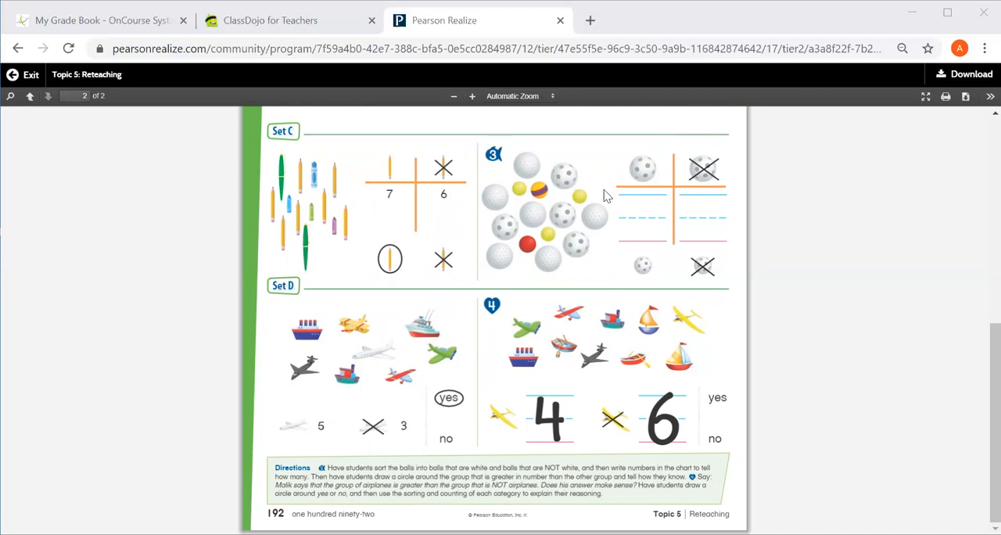
pyautogui.moveTo(720, 177)
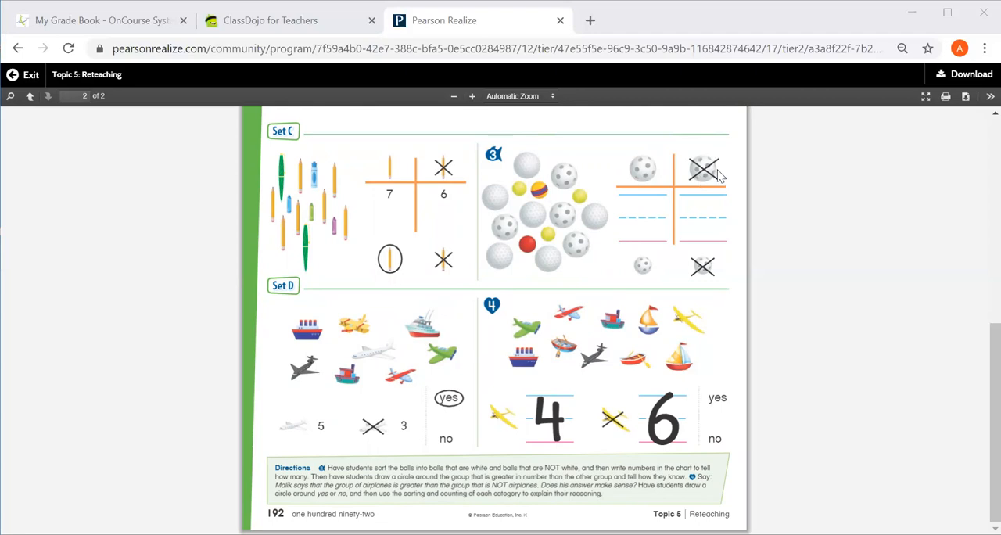
pyautogui.moveTo(707, 203)
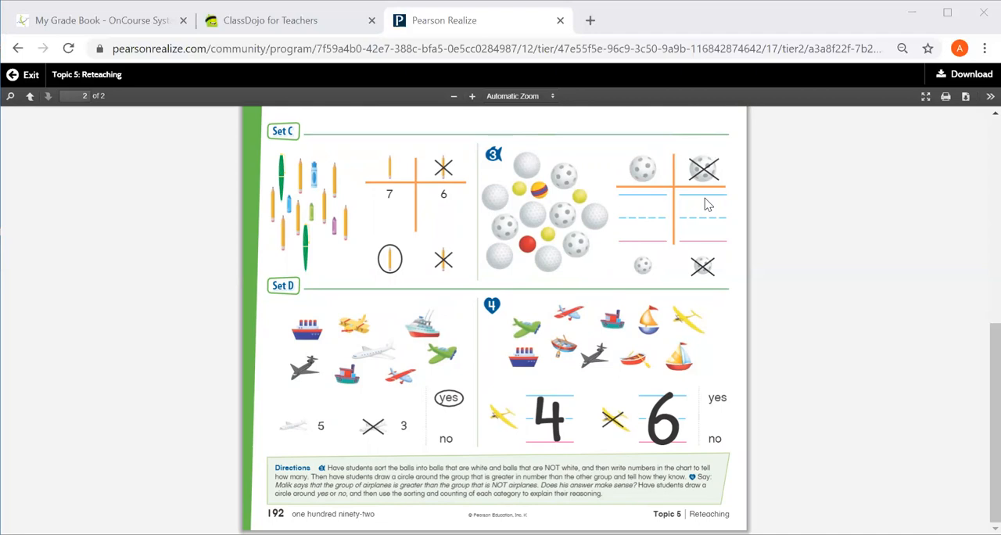
pyautogui.moveTo(745, 205)
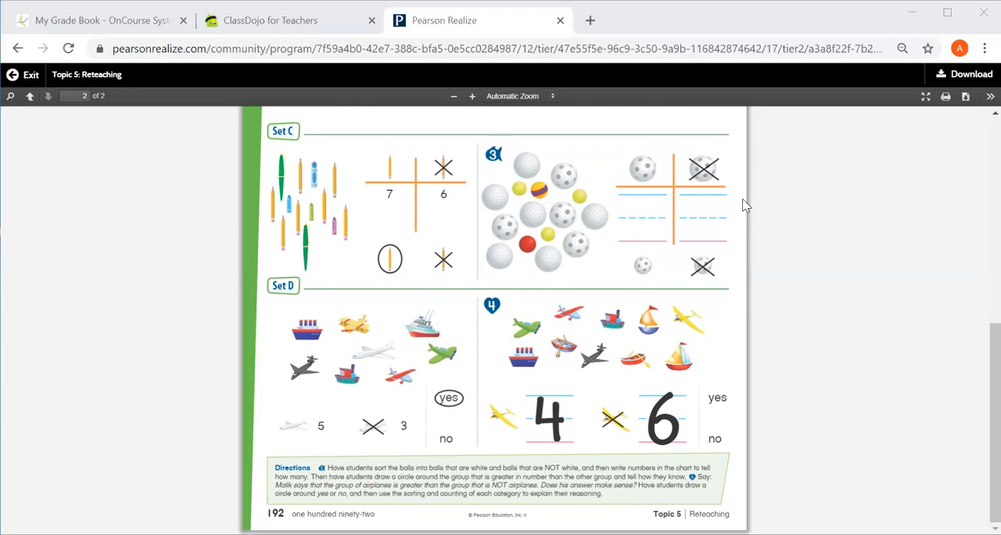
pyautogui.moveTo(489, 269)
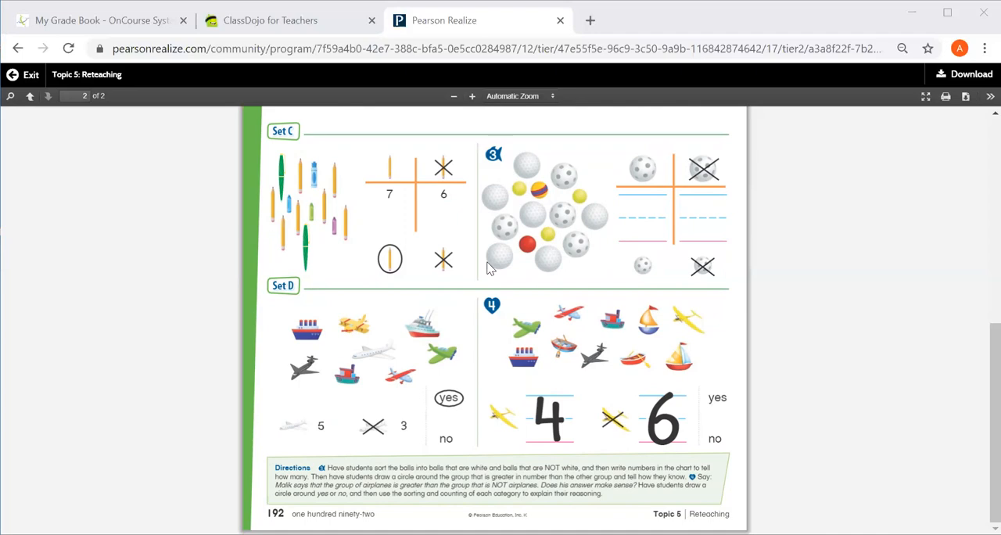
pyautogui.moveTo(466, 319)
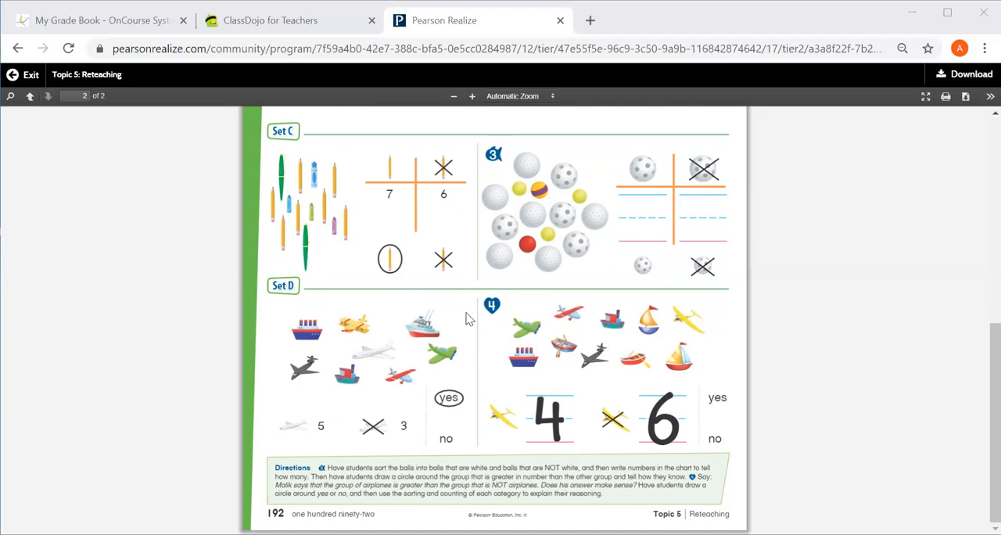
pyautogui.moveTo(526, 357)
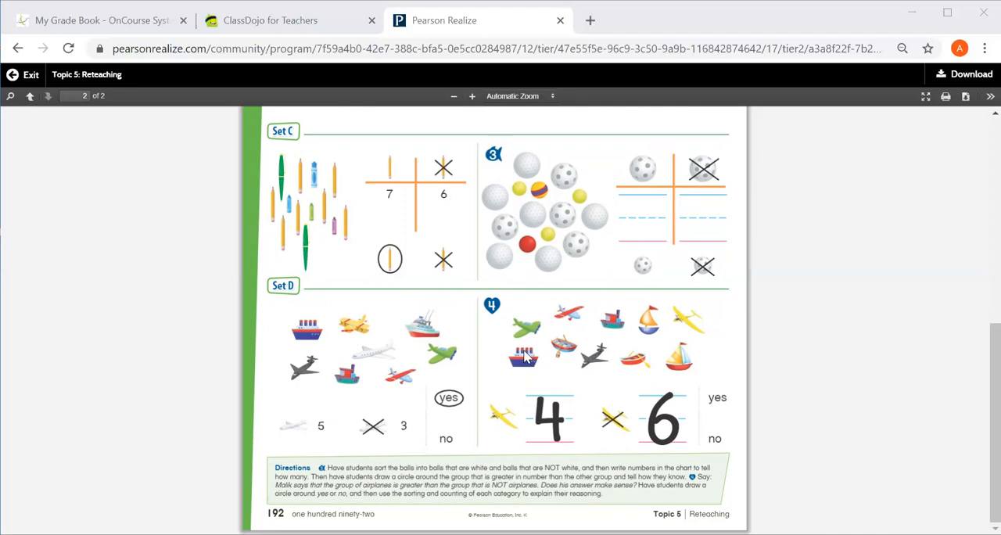
pyautogui.moveTo(500, 441)
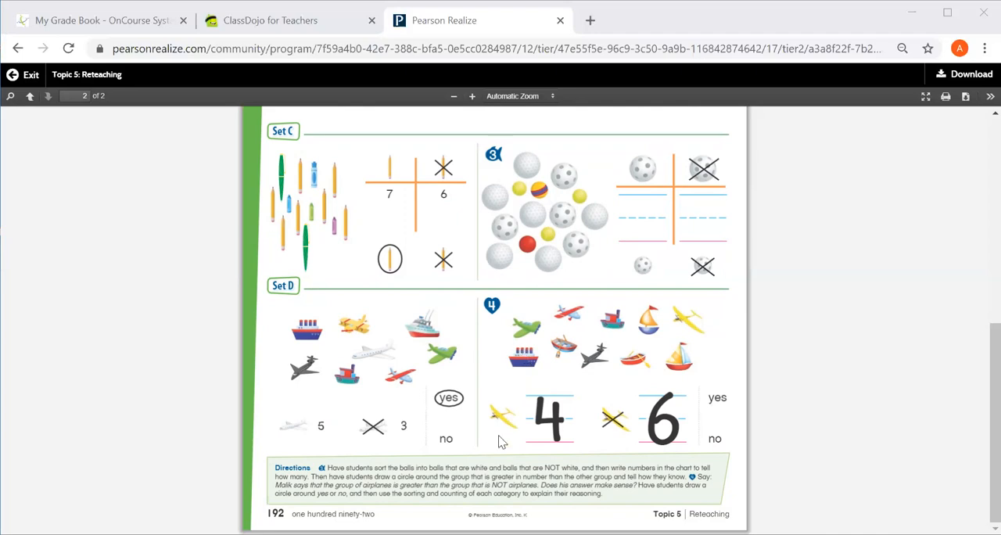
pyautogui.moveTo(523, 397)
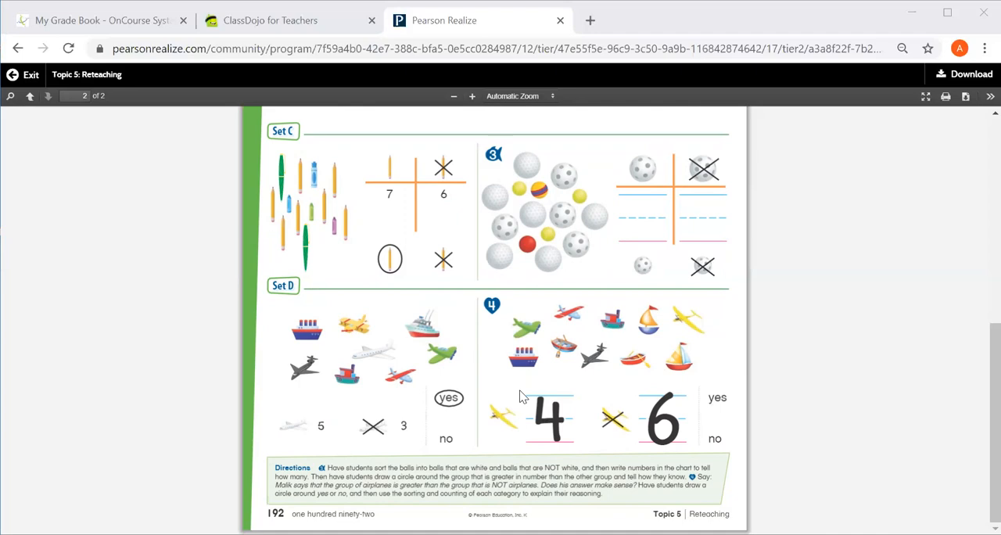
pyautogui.moveTo(665, 388)
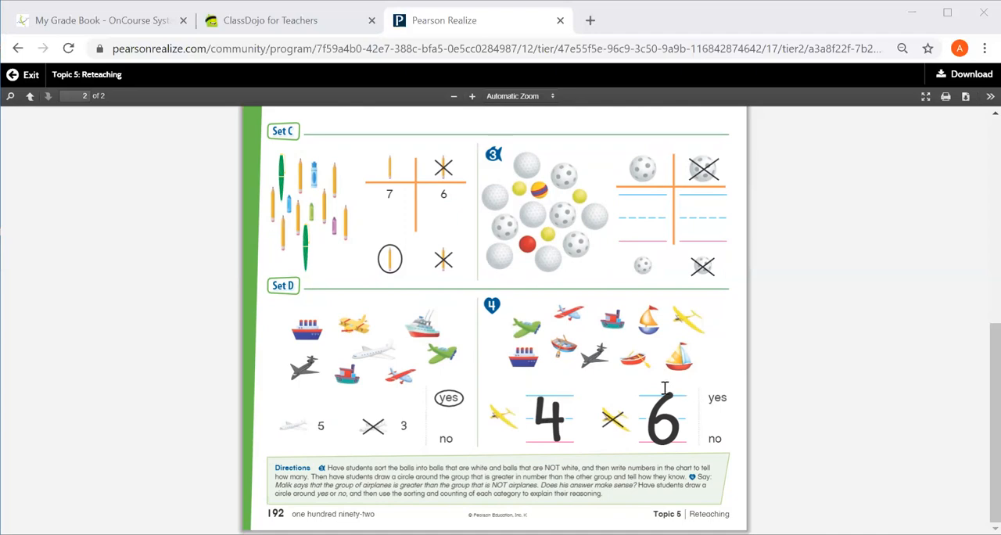
pyautogui.moveTo(678, 399)
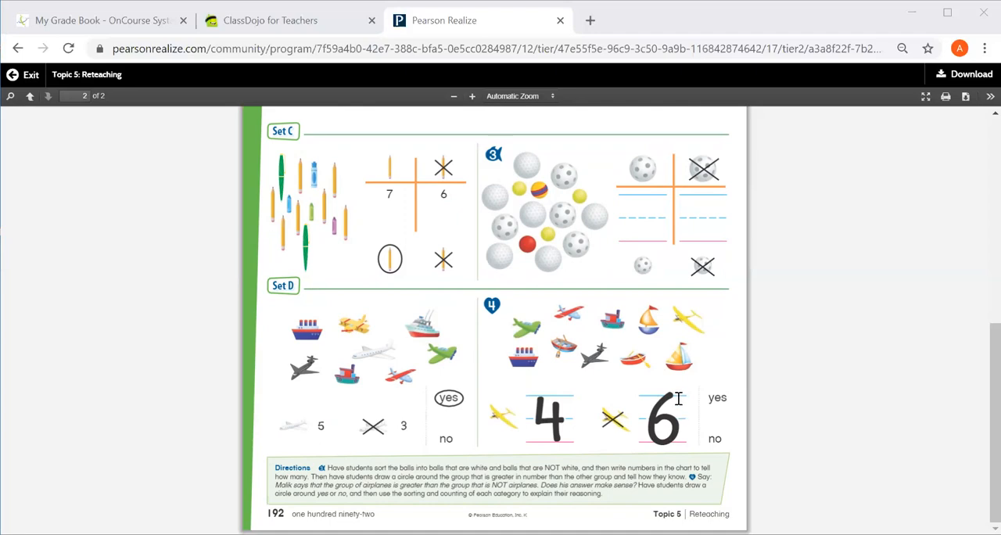
pyautogui.moveTo(742, 392)
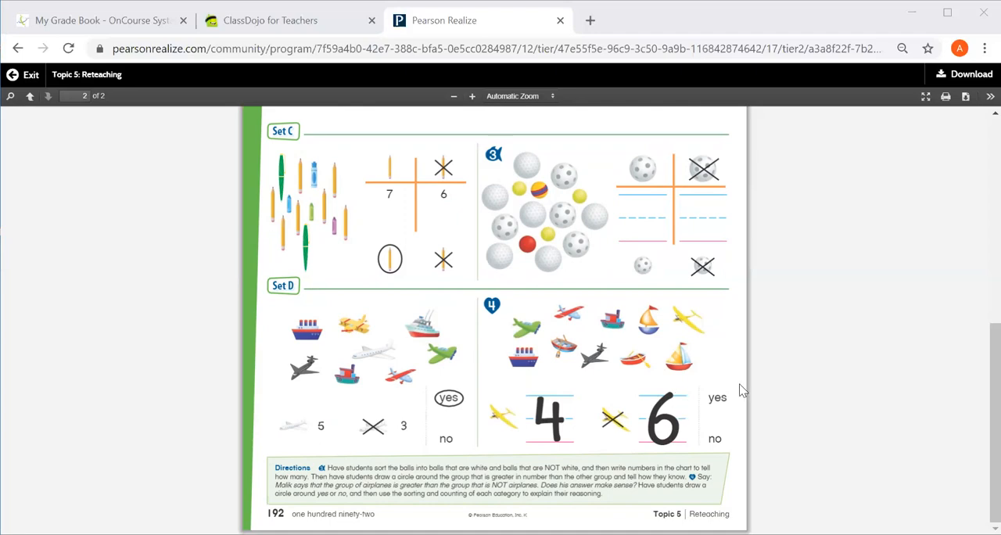
pyautogui.moveTo(623, 352)
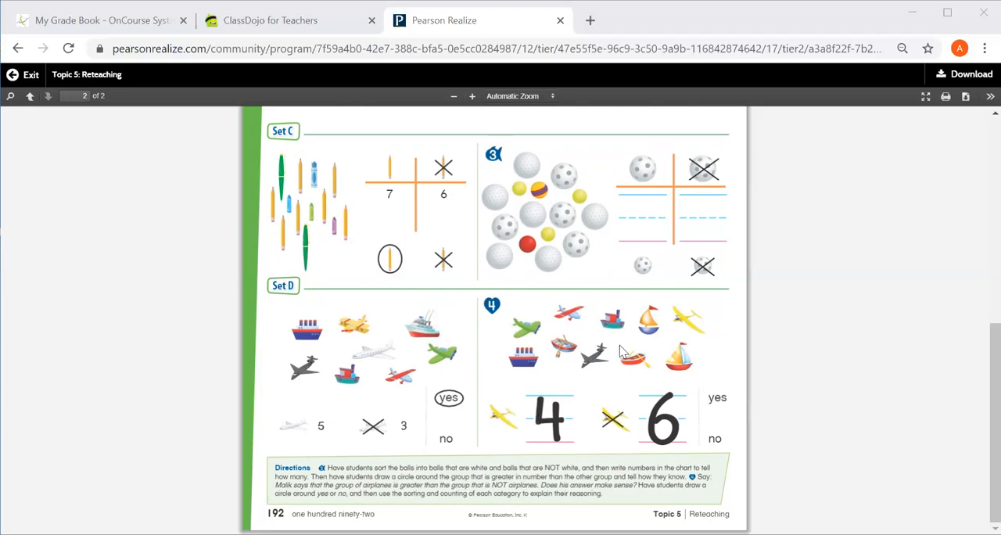
pyautogui.moveTo(604, 395)
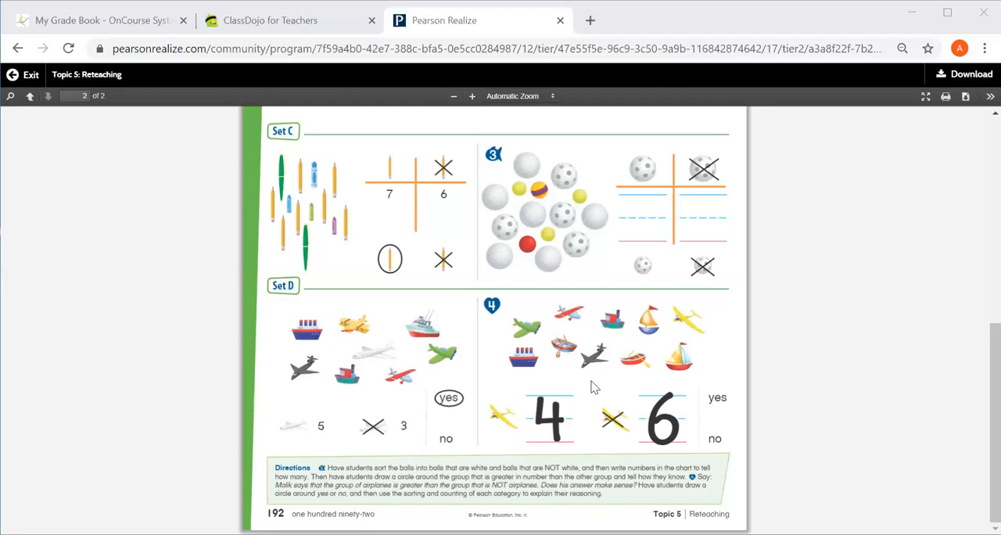
pyautogui.moveTo(783, 263)
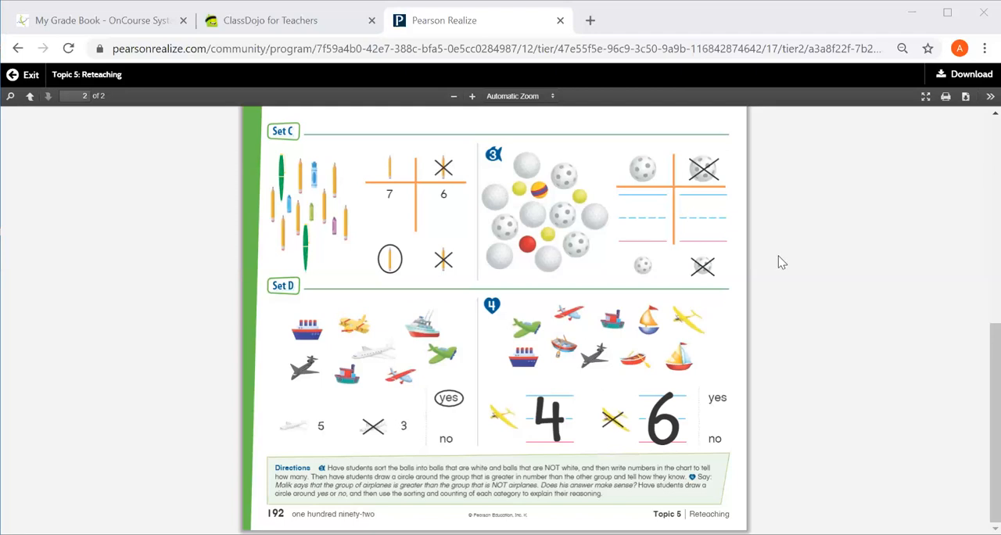
pyautogui.moveTo(376, 131)
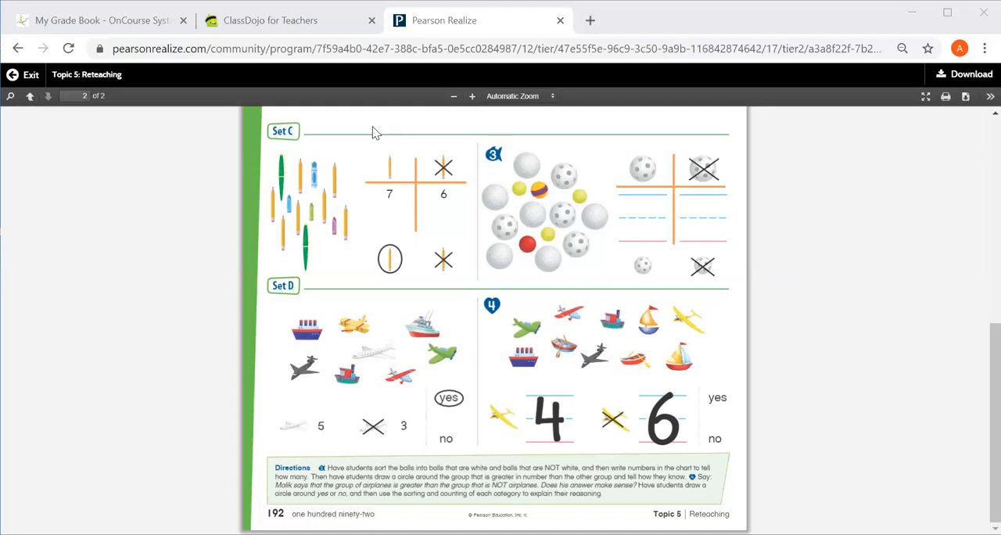